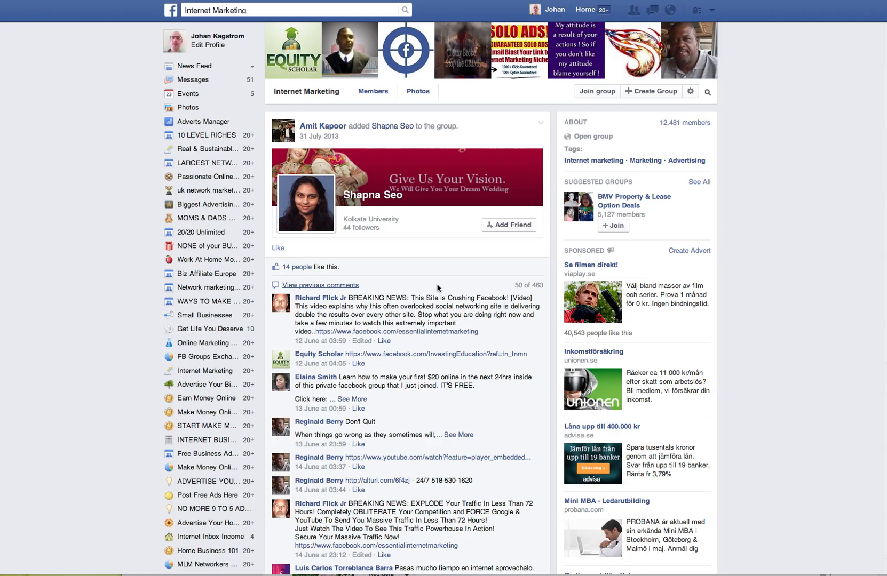
pyautogui.moveTo(431, 280)
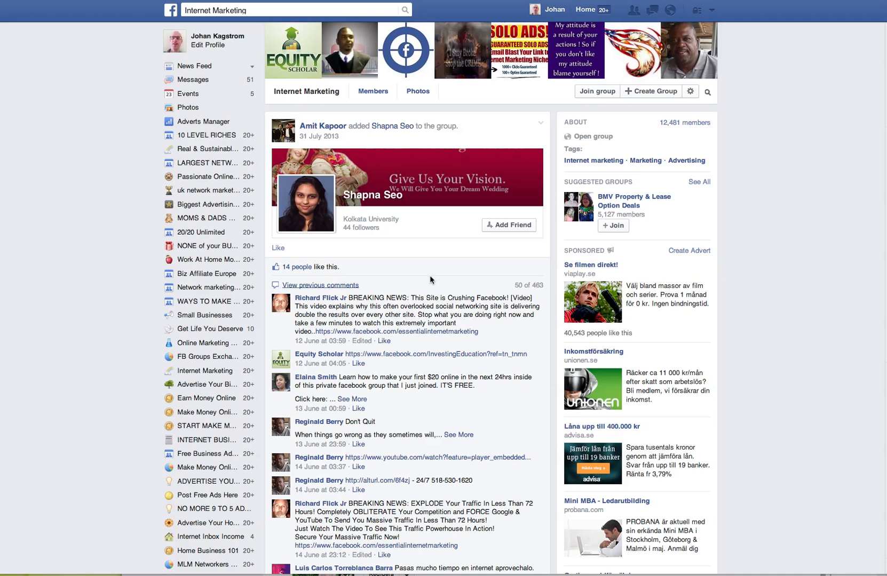
pyautogui.moveTo(672, 11)
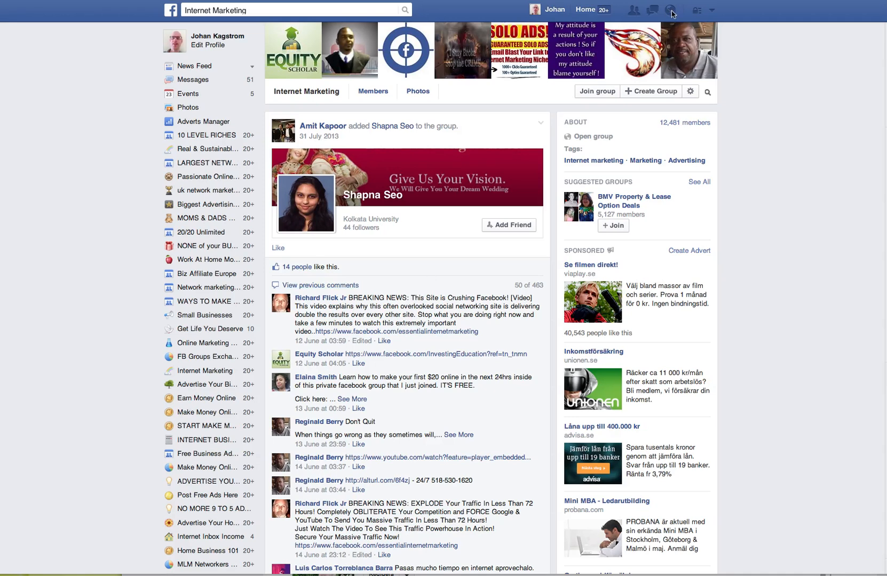
# Show the recent messages list from the top bar and go to the full Messages inbox
pyautogui.click(670, 10)
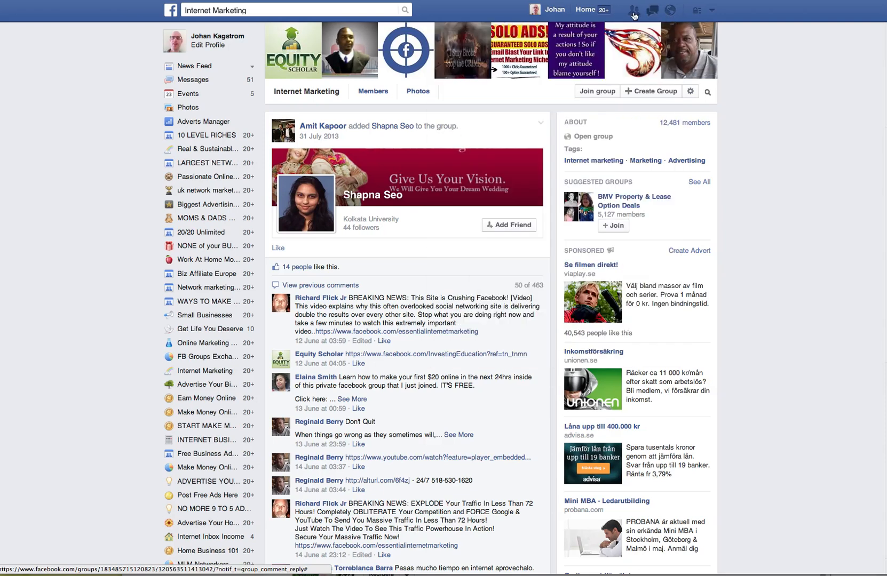
pyautogui.moveTo(651, 12)
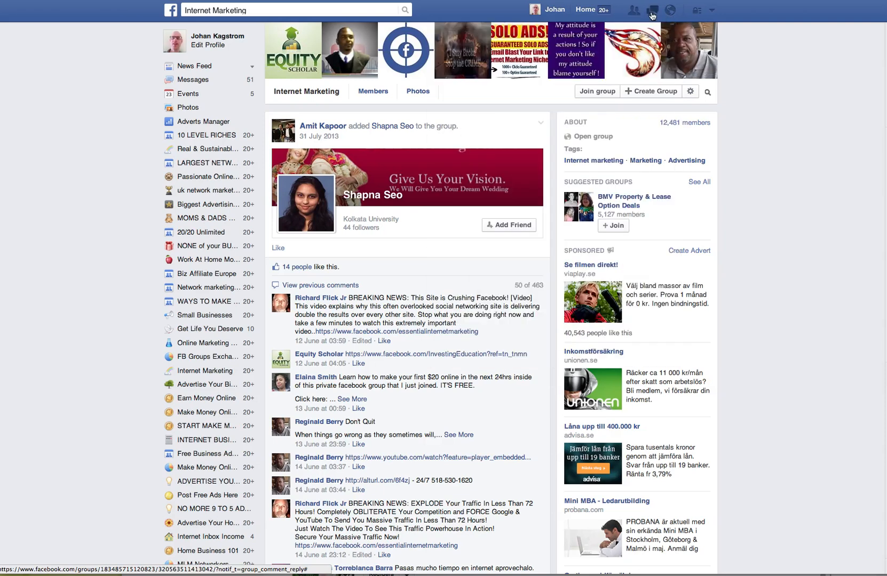
pyautogui.click(651, 10)
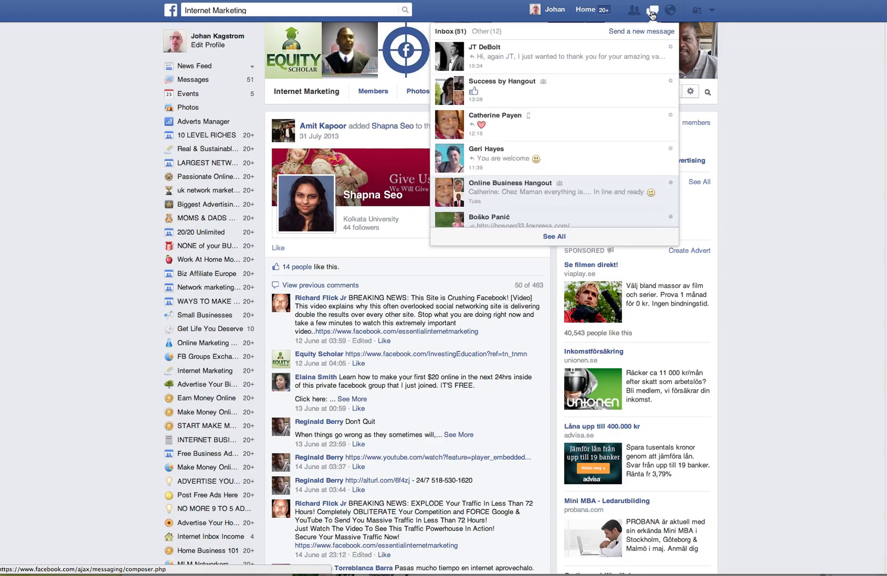
pyautogui.moveTo(636, 37)
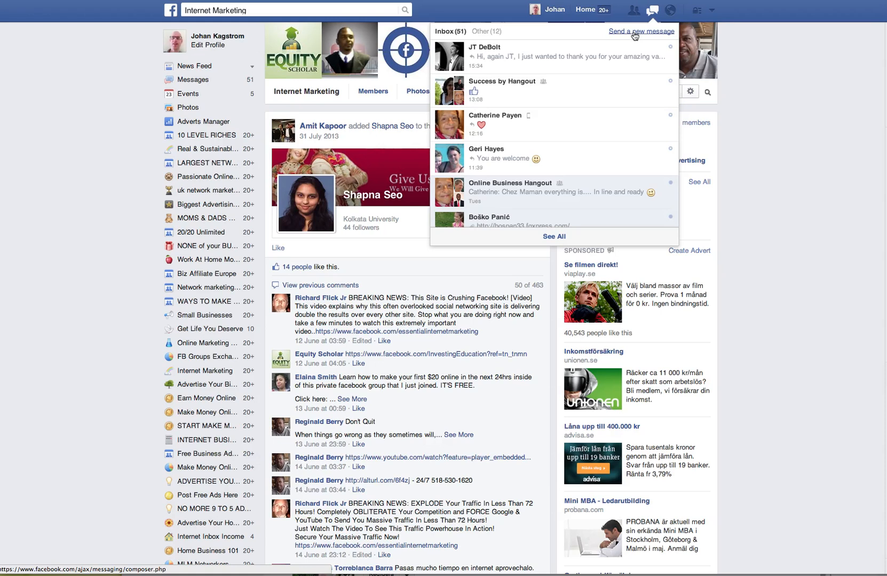
pyautogui.moveTo(553, 238)
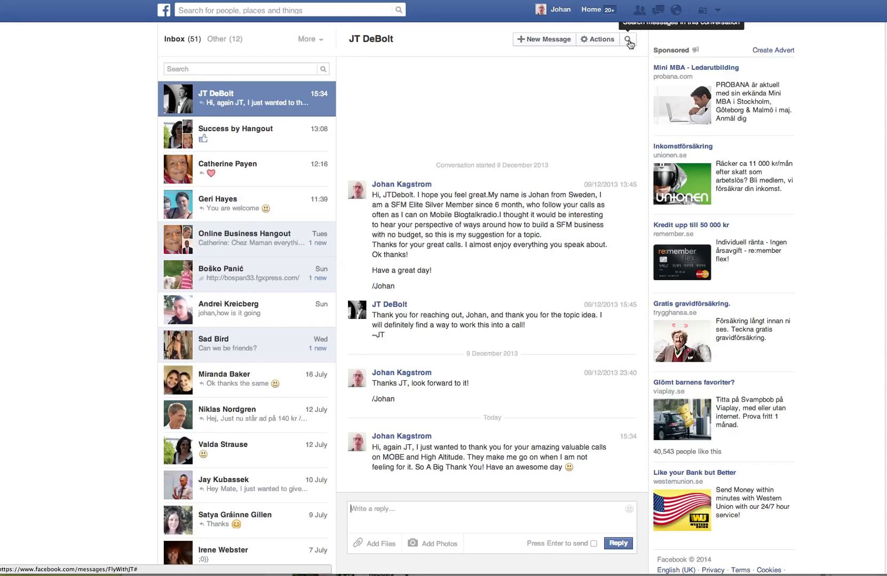
pyautogui.click(628, 38)
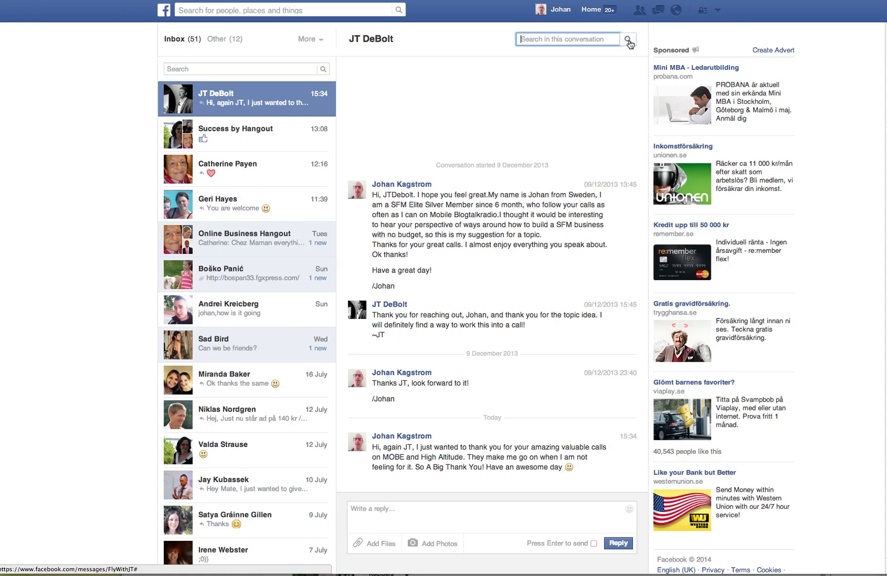
pyautogui.moveTo(567, 42)
pyautogui.write('J')
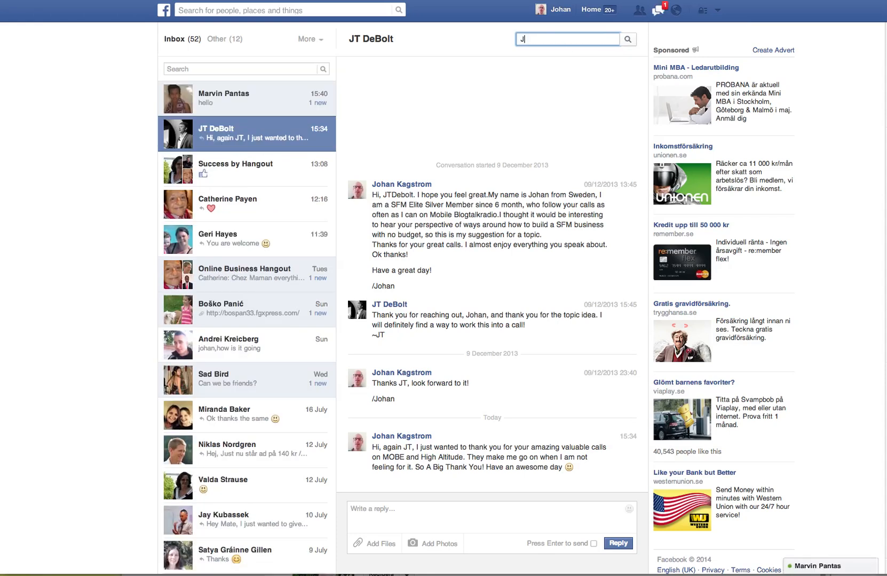
pyautogui.write('T Debl')
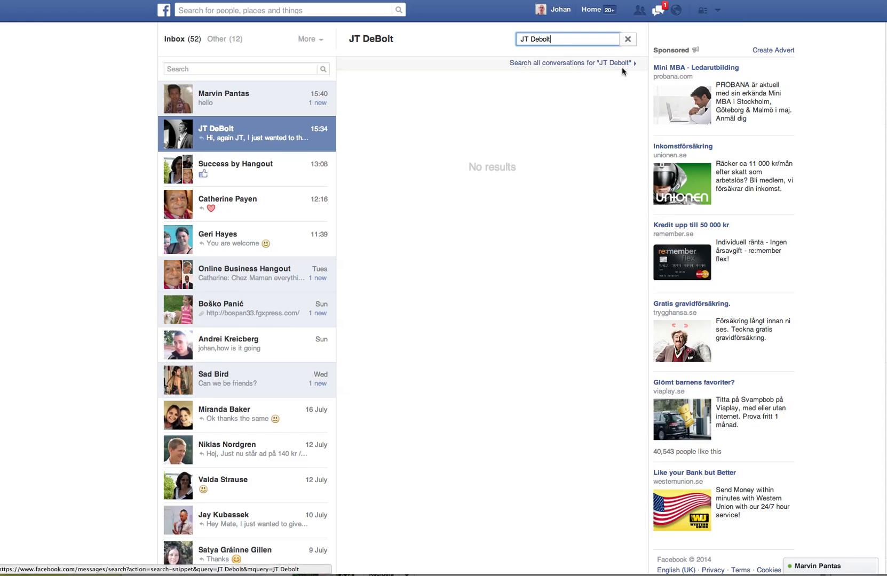
pyautogui.click(572, 62)
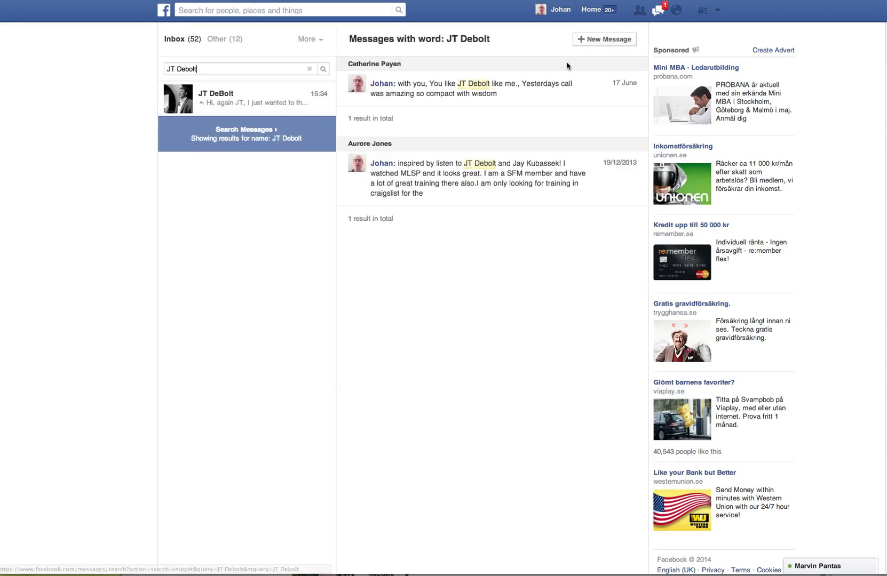
pyautogui.moveTo(490, 215)
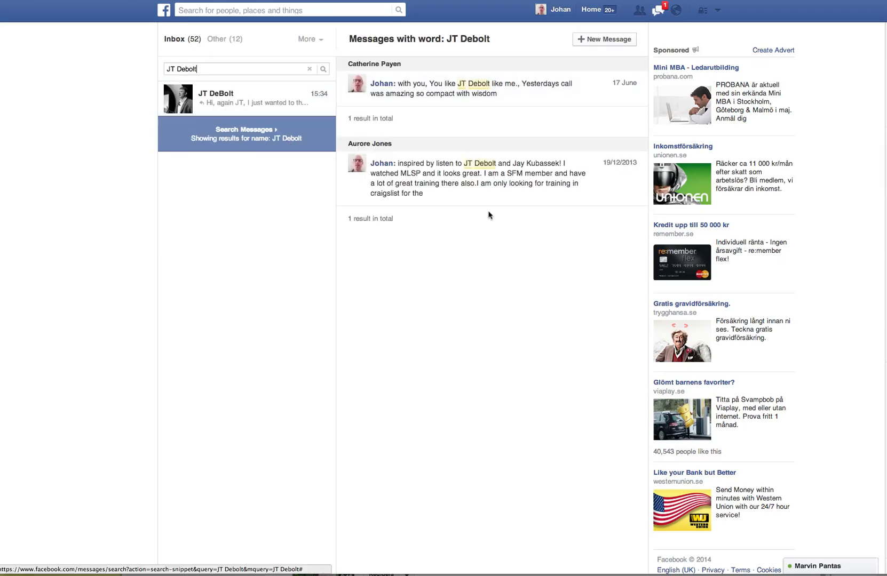
pyautogui.click(237, 98)
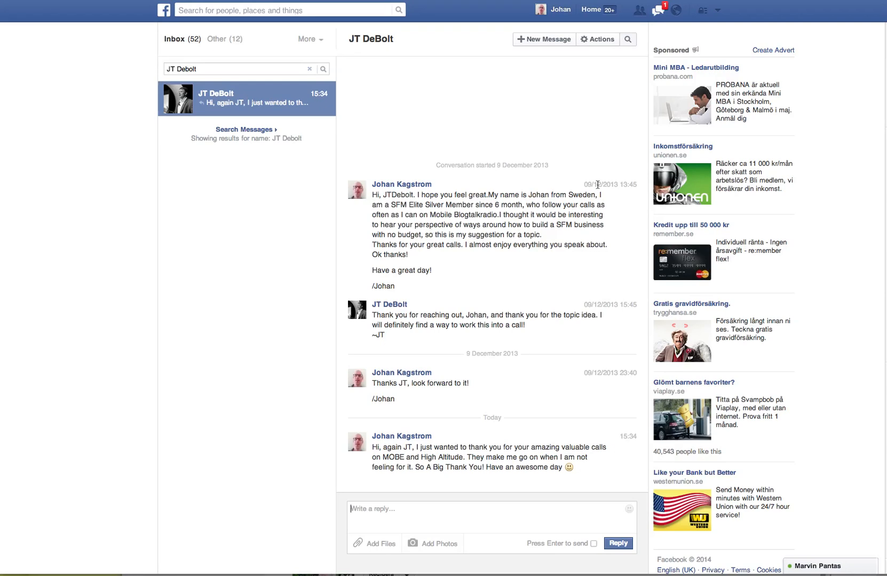
pyautogui.moveTo(615, 190)
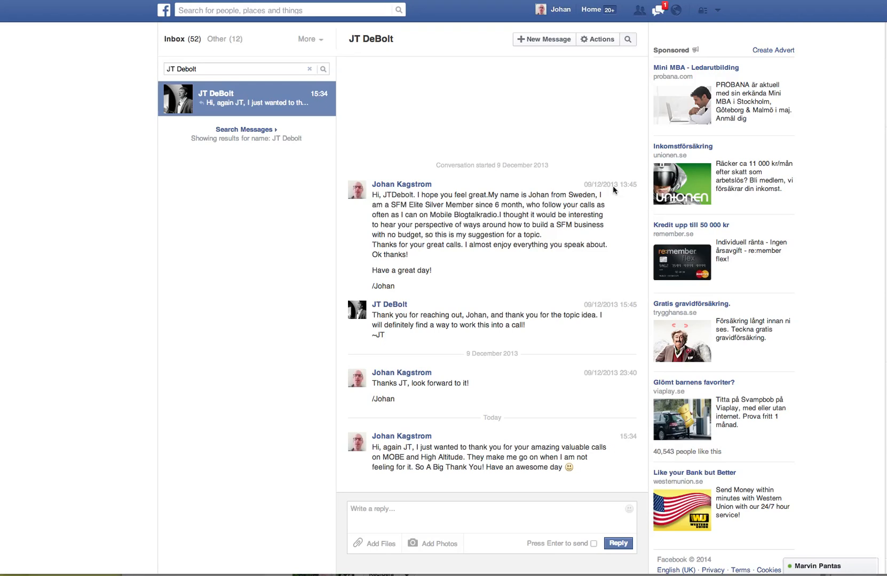
pyautogui.moveTo(598, 190)
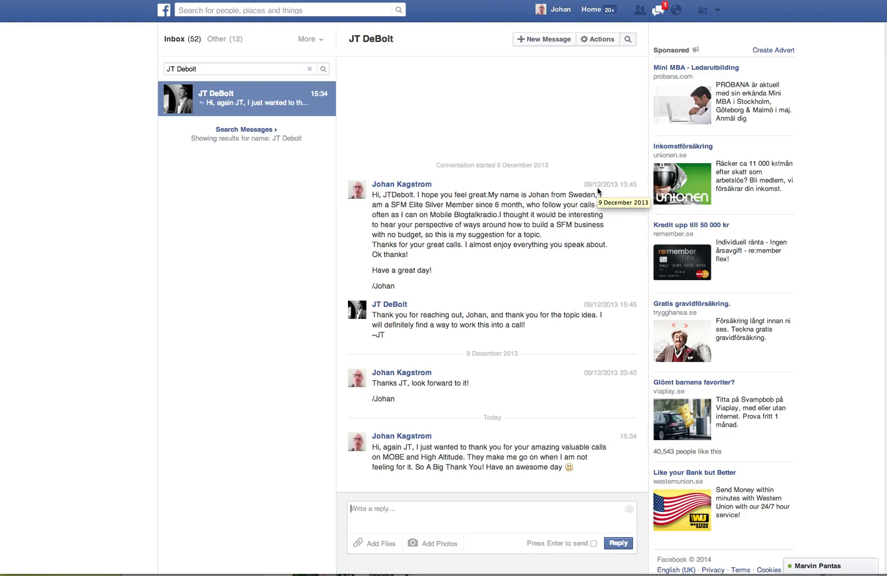
pyautogui.moveTo(592, 190)
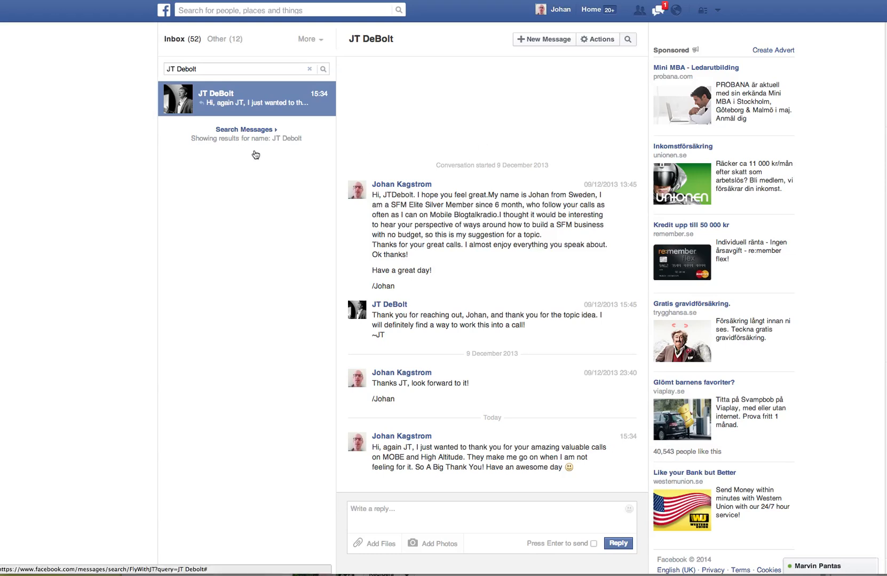
pyautogui.moveTo(91, 93)
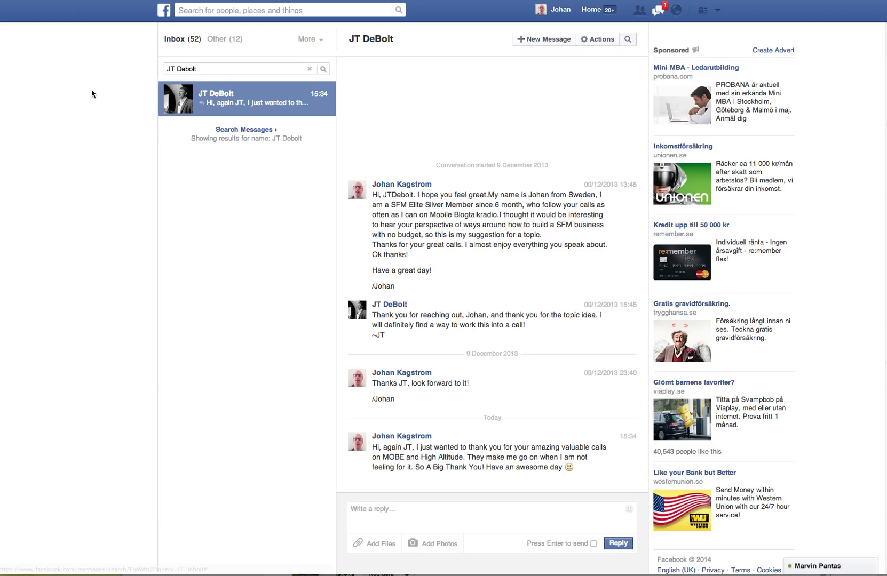